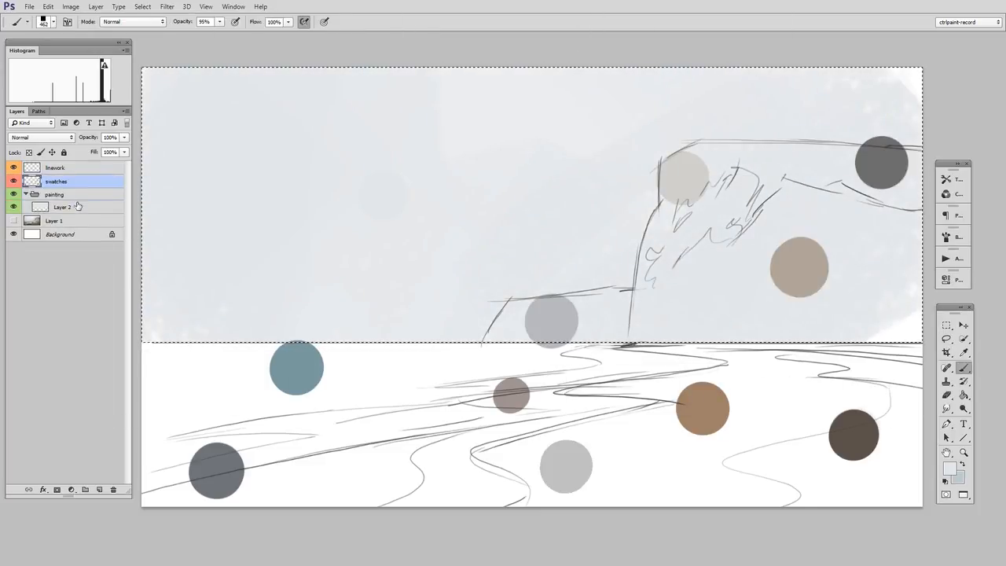
- Select Layer 2 as the painting layer for blocking in the sea and beach
click(63, 208)
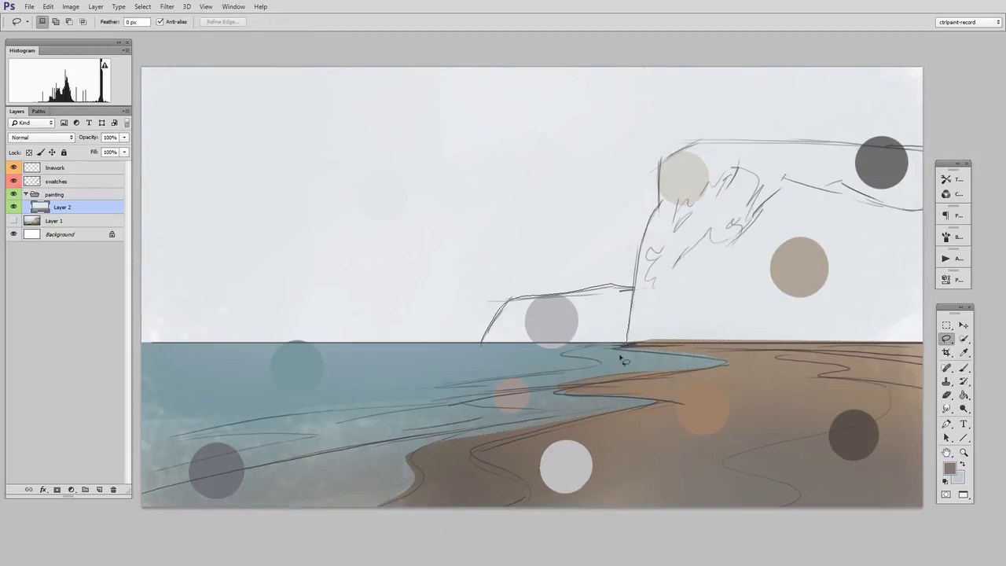
- Paint the cliff face pale beige inside a lasso selection, then the cliff top grey
click(962, 365)
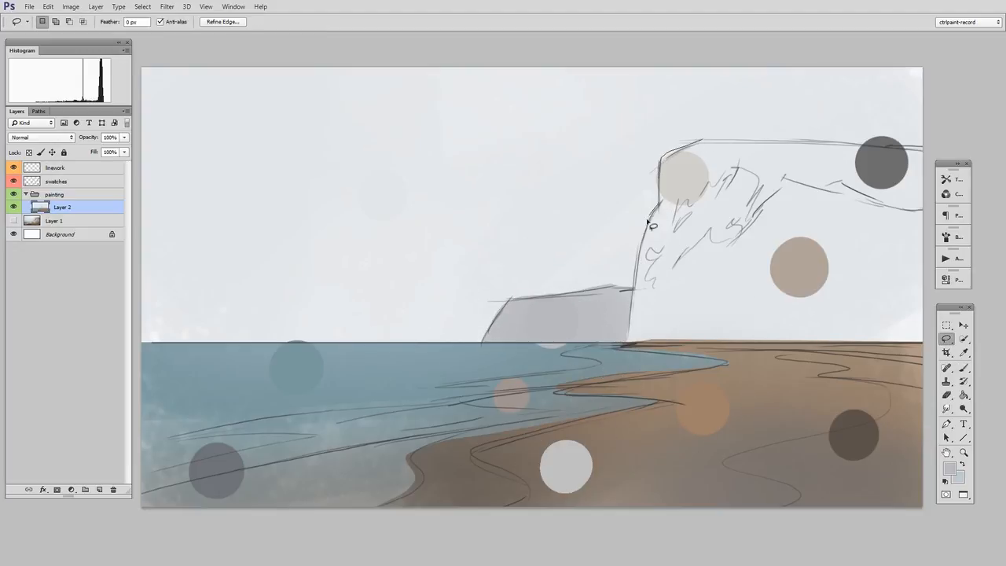
drag(647, 223, 786, 173)
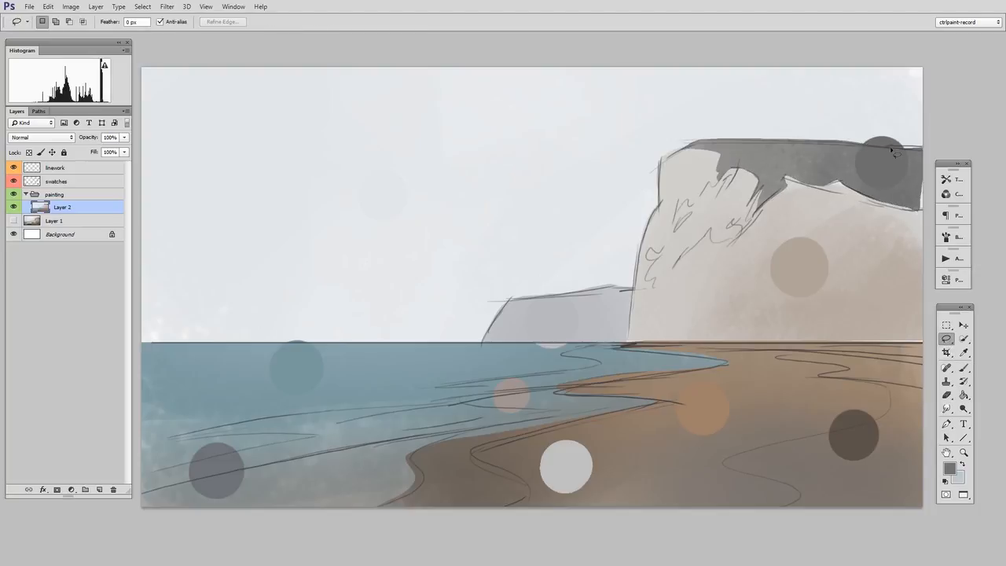
mouse_move(867, 192)
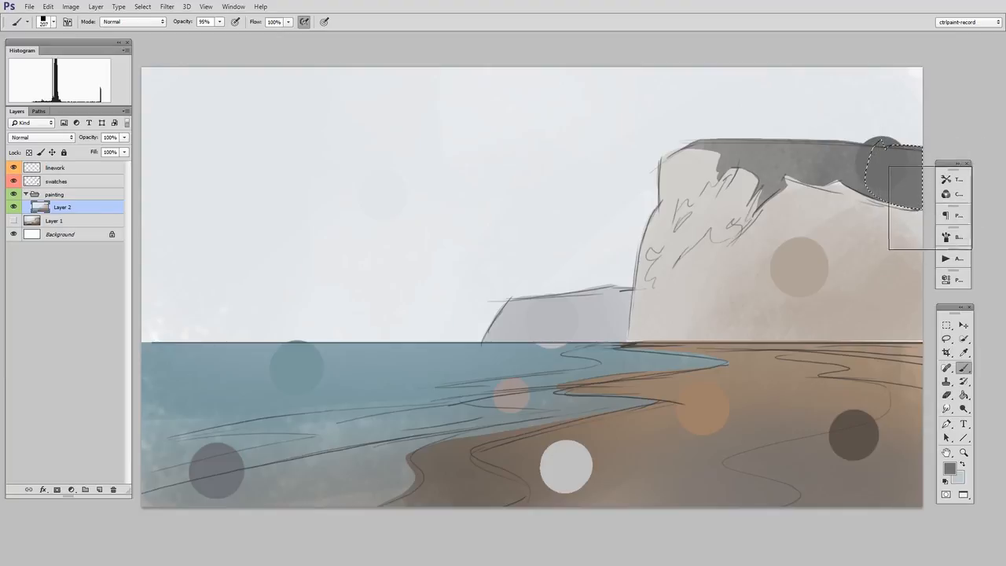
click(945, 327)
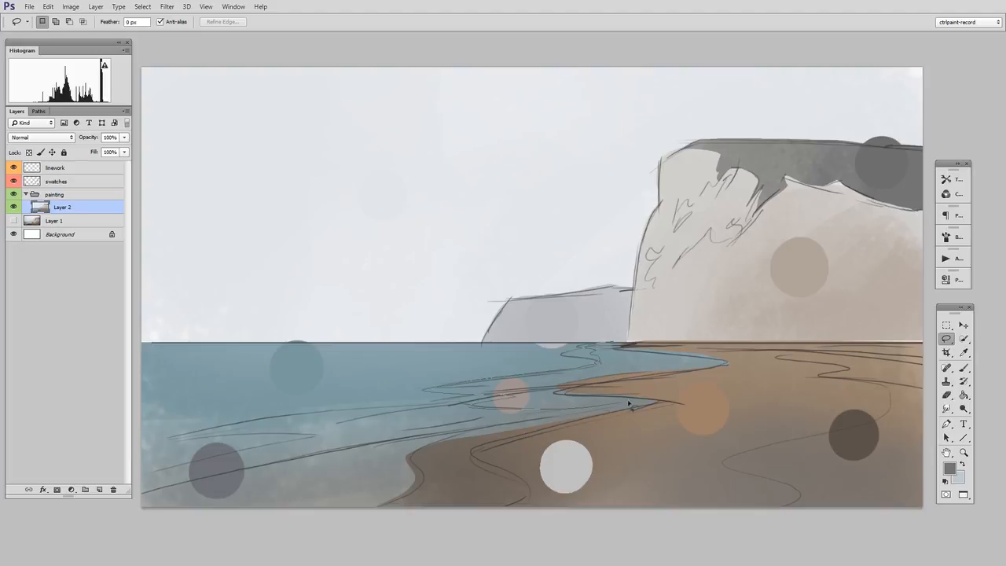
- Lasso the shallow-water strip along the shore and paint it pale blue-grey
drag(424, 390, 675, 365)
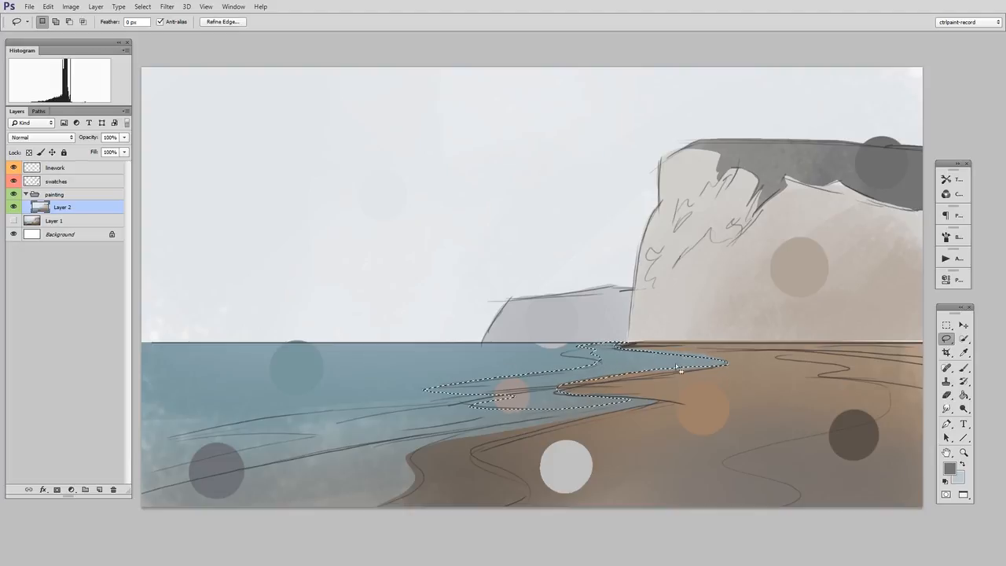
click(948, 477)
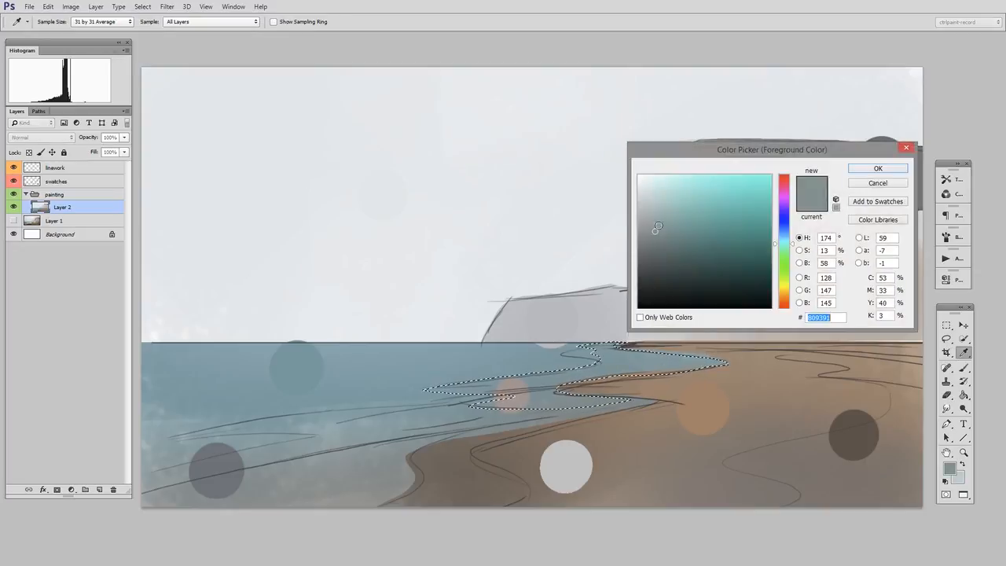
click(877, 168)
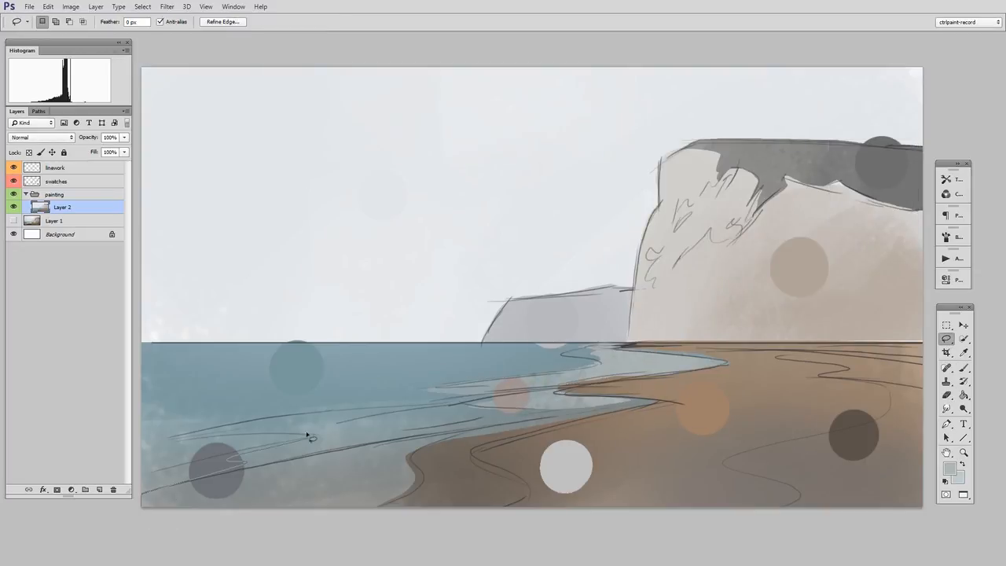
drag(306, 437, 416, 475)
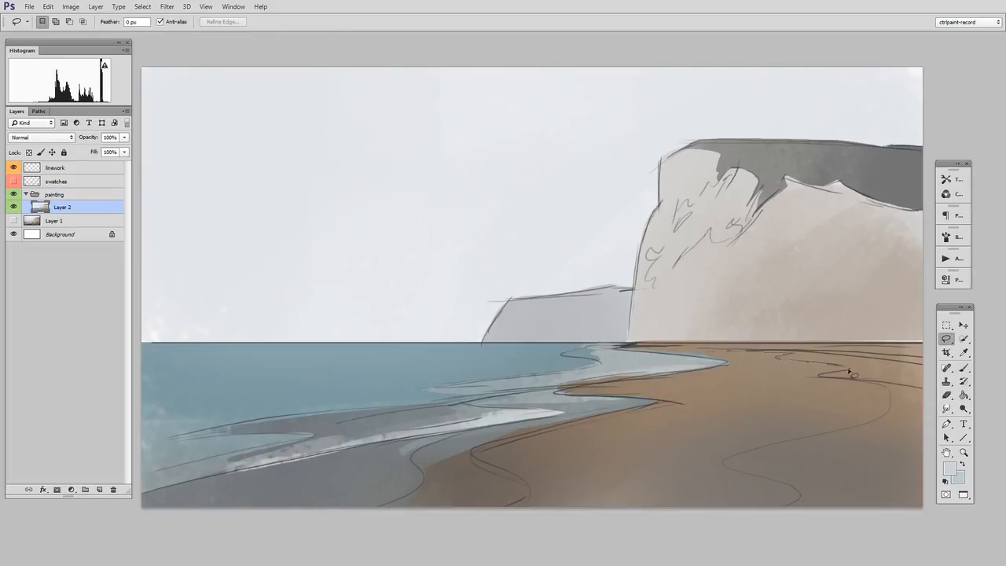
- Paint a dark brown wet-sand band along the water inside a lasso selection
click(946, 468)
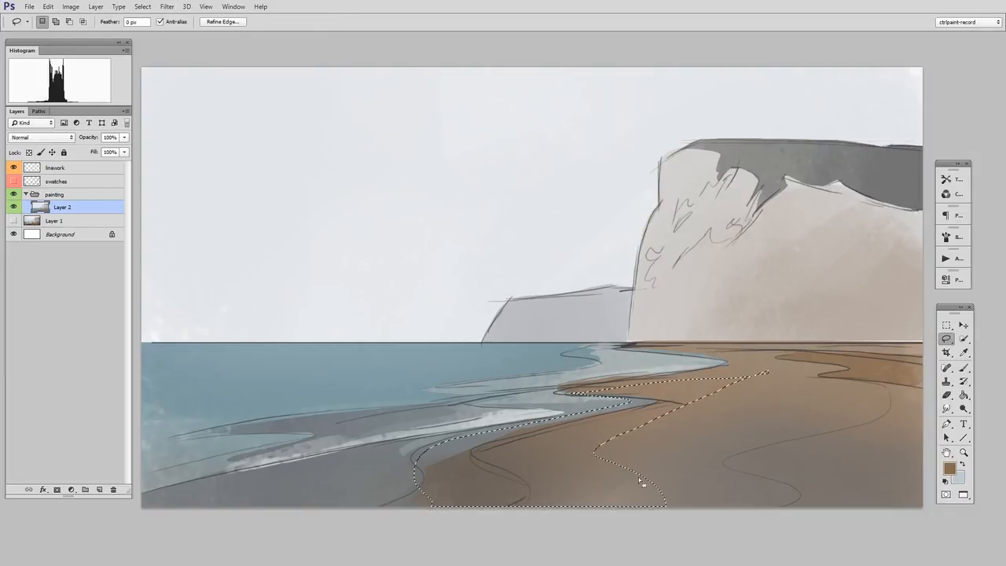
click(946, 469)
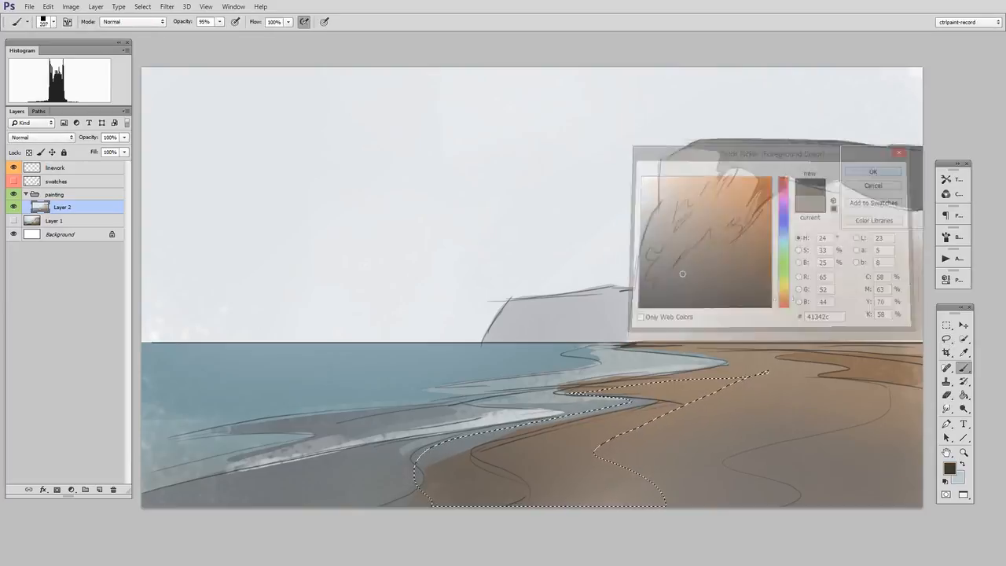
click(871, 171)
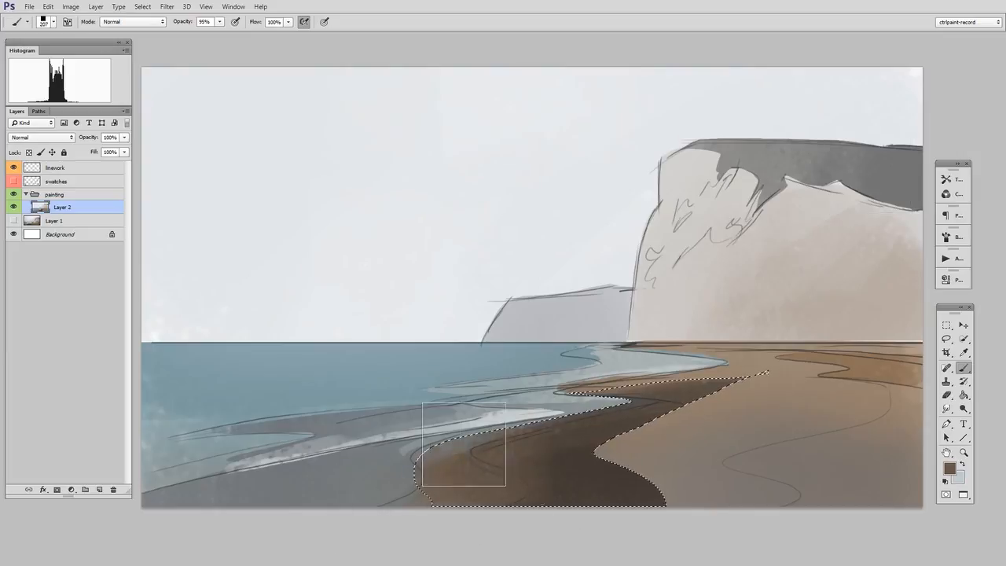
drag(464, 443, 585, 487)
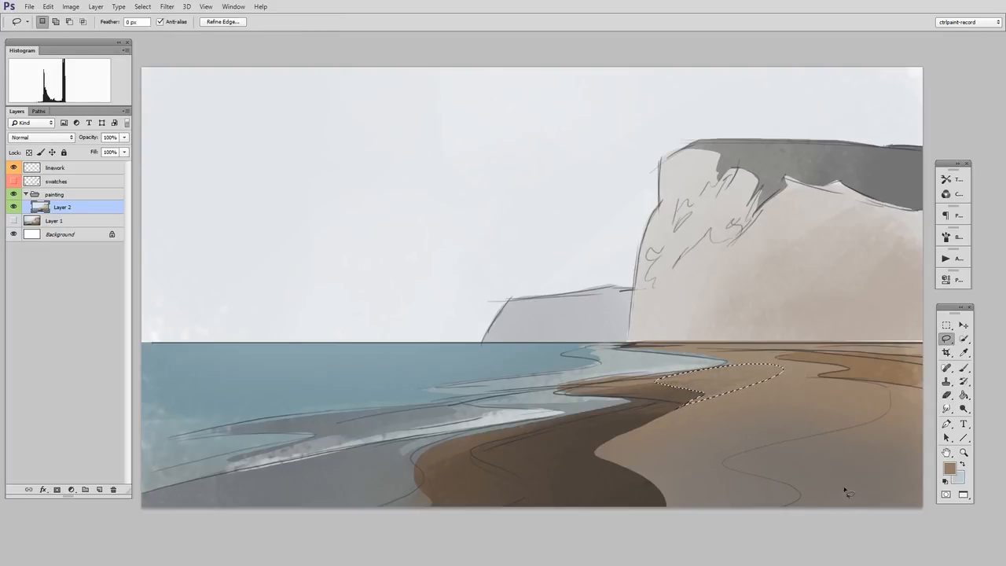
key(ctrl+d)
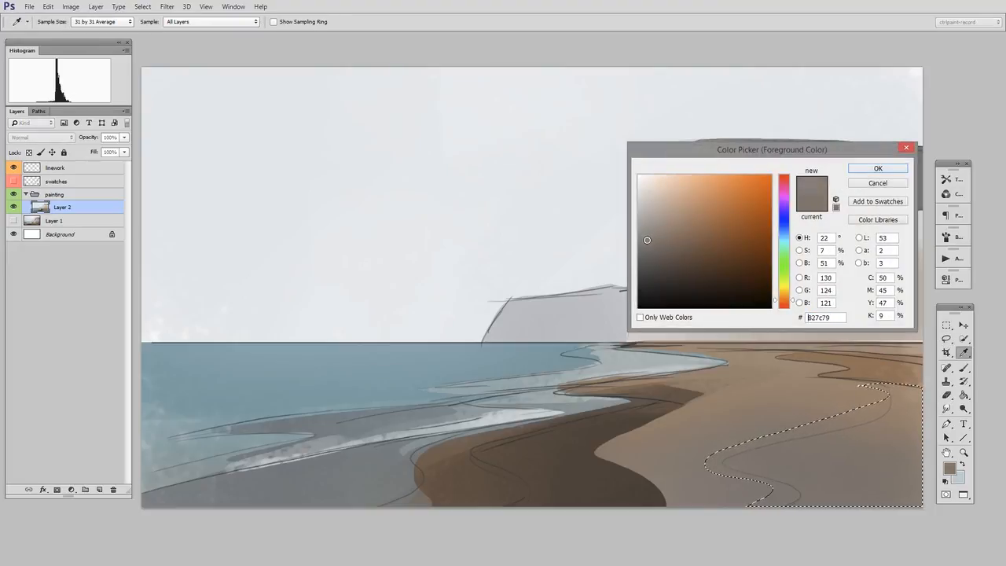
- Choose lighter tan and mid brown colours for the foreground sand patches
click(877, 168)
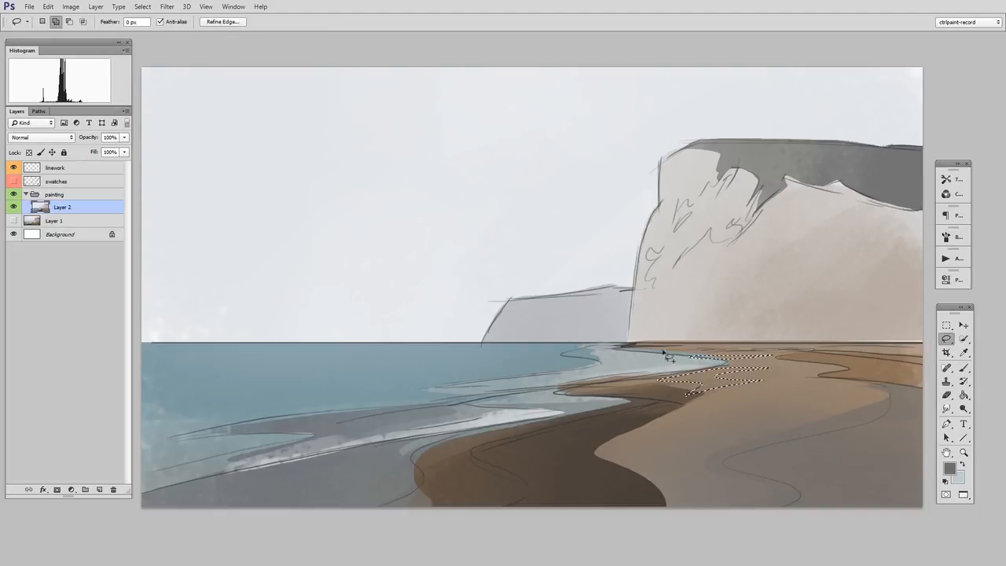
click(946, 478)
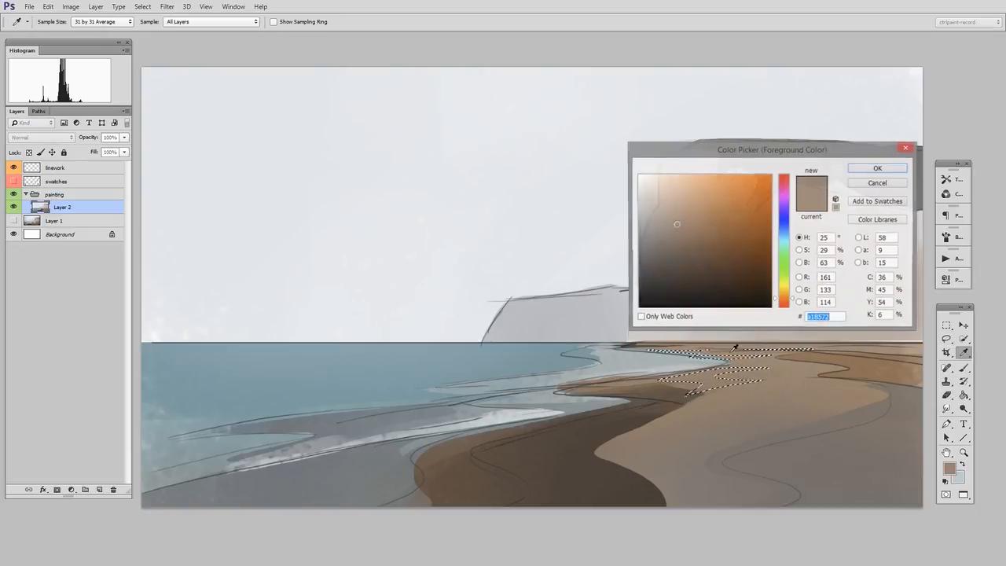
click(877, 168)
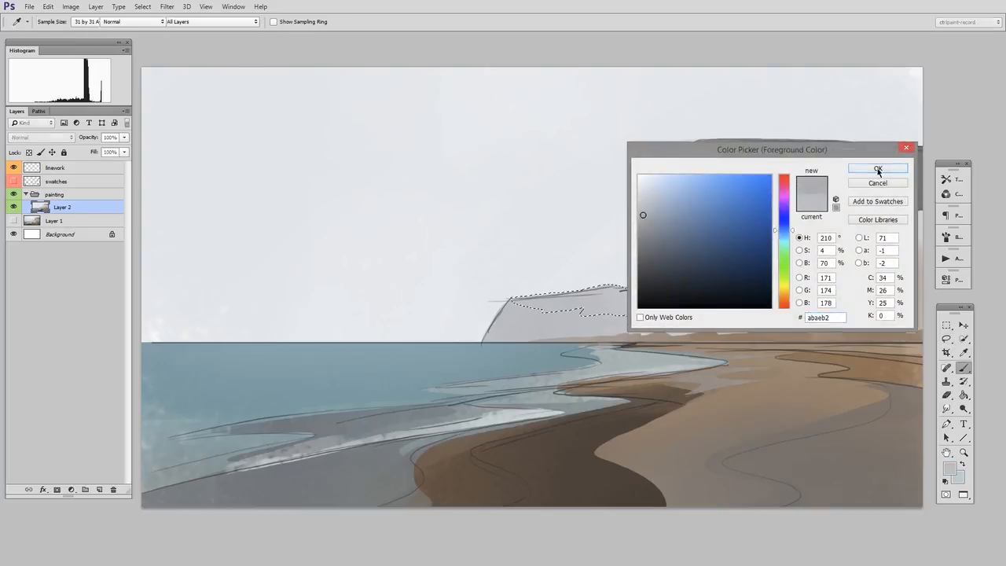
- Confirm the headland blue-grey, then lower the linework layer's opacity to a faint trace
click(877, 168)
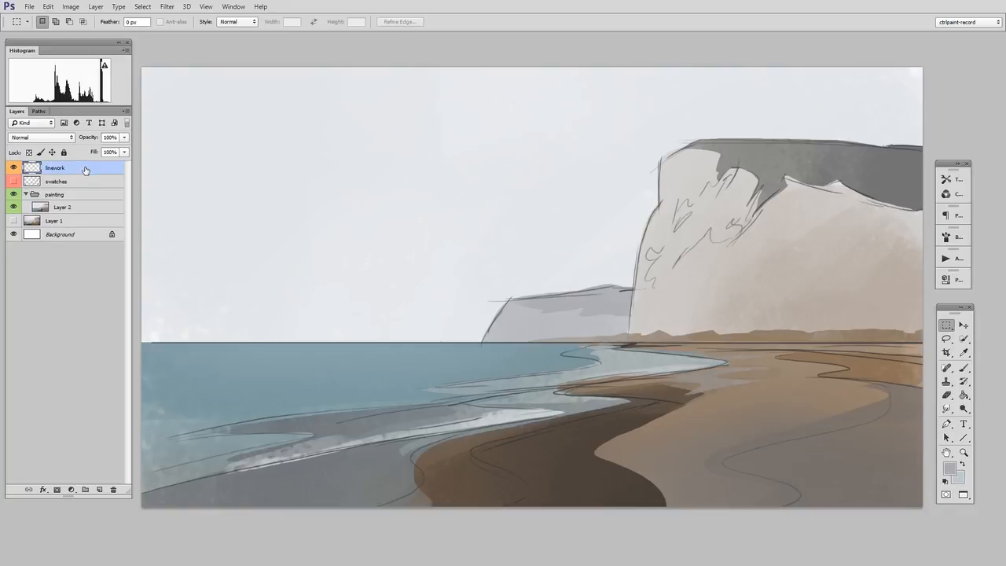
drag(122, 148, 102, 148)
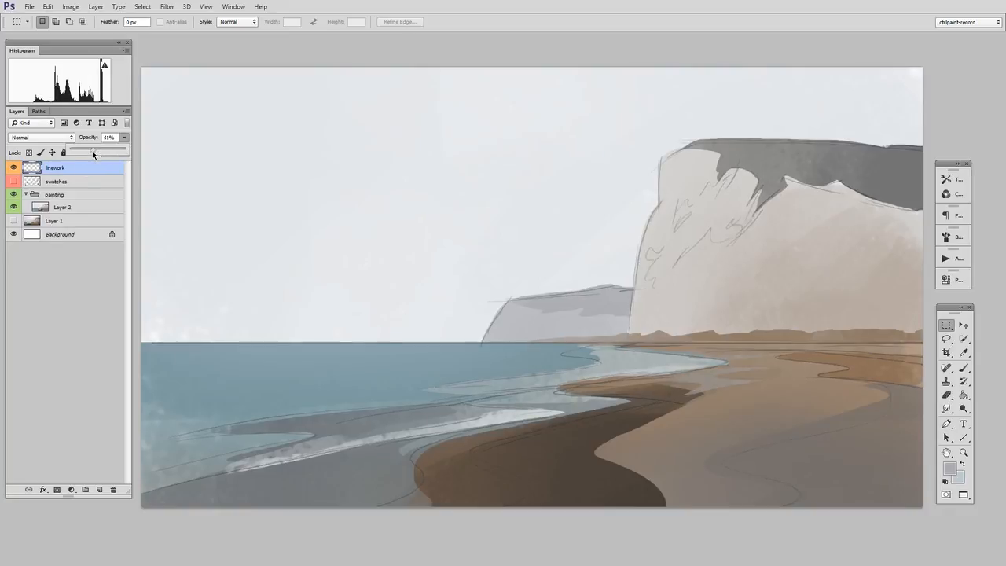
drag(92, 149, 91, 150)
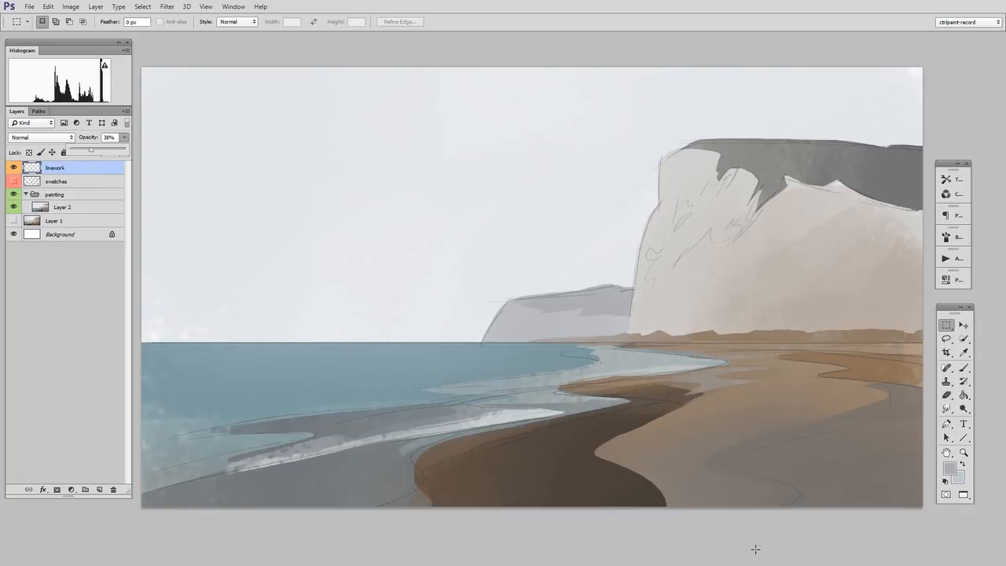